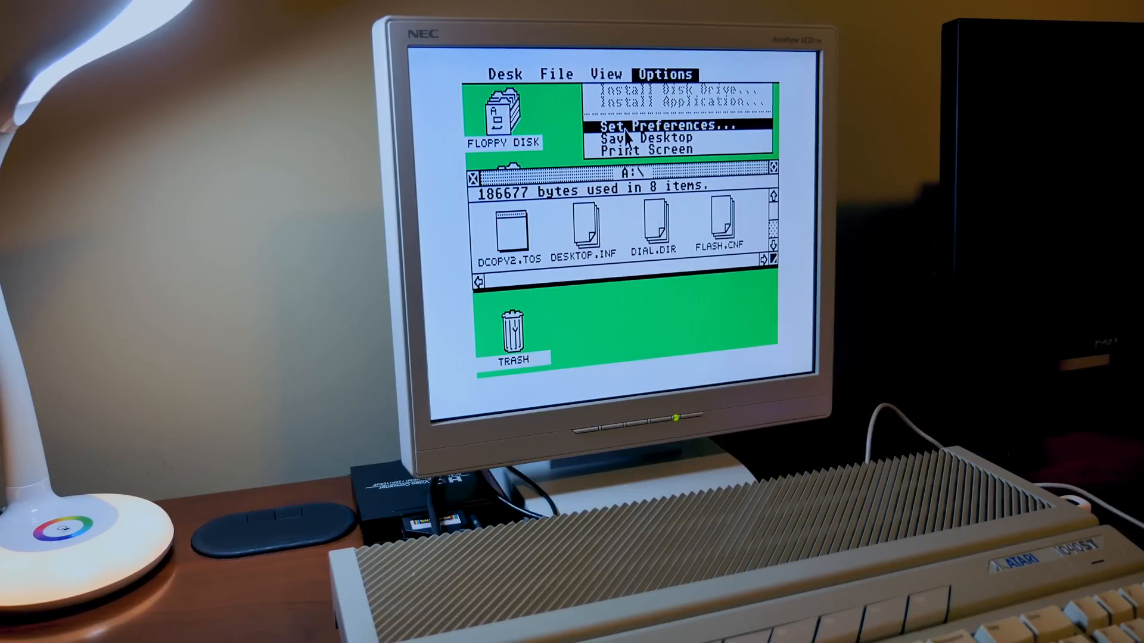
Switch the GEM Desktop to medium screen resolution via Set Preferences
click(659, 127)
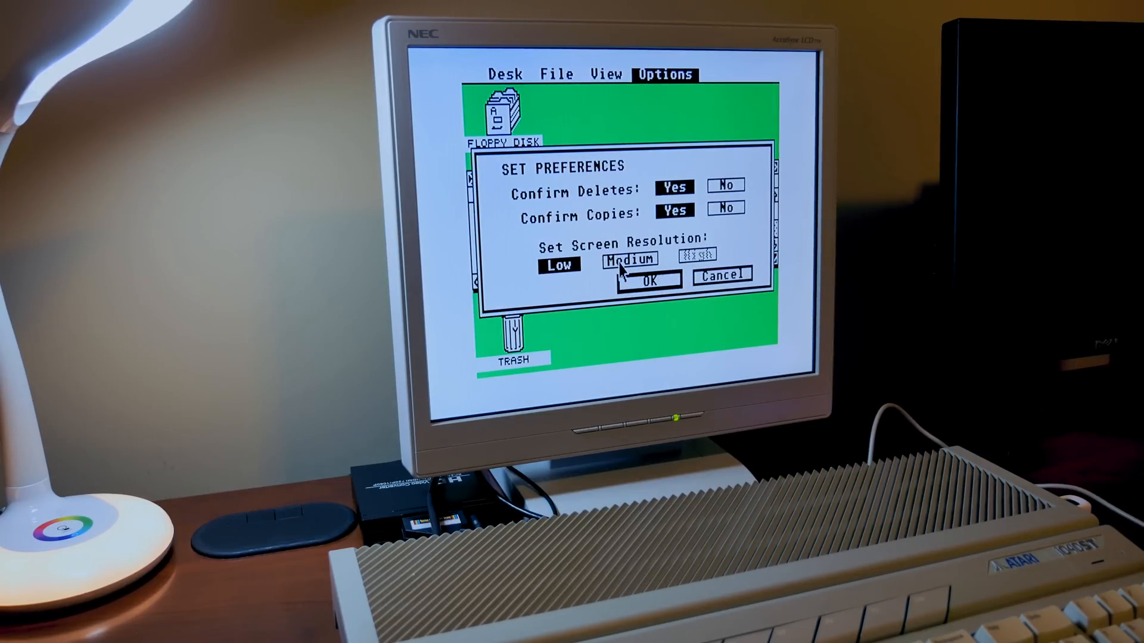
click(645, 279)
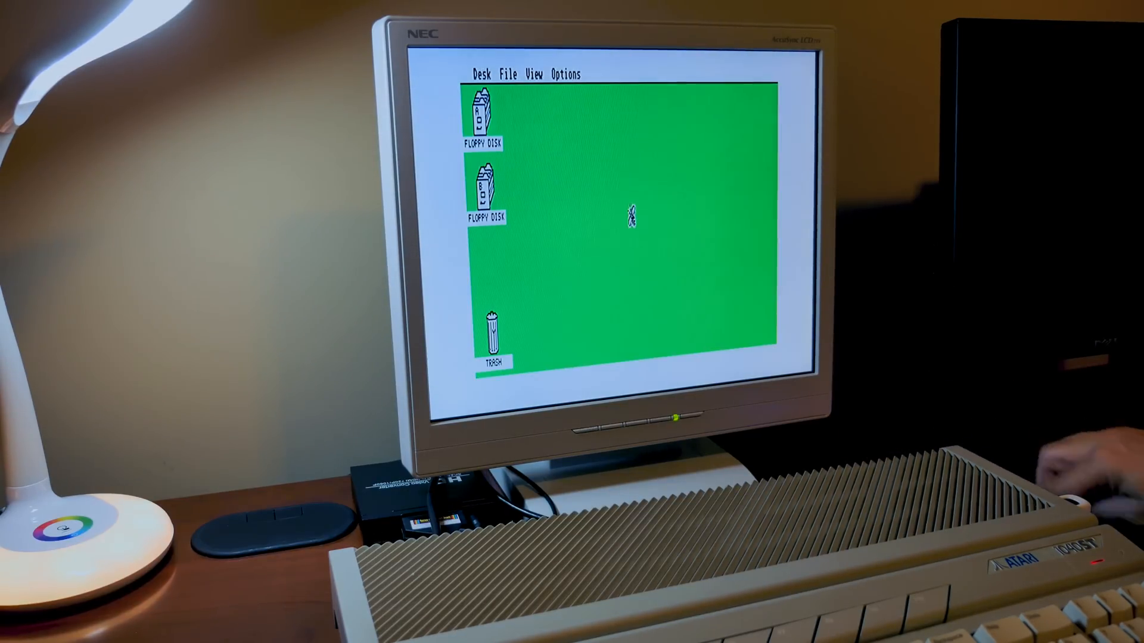
Launch Flash! and set the RS232 baud rate to 1200 for the modem status query
double_click(482, 188)
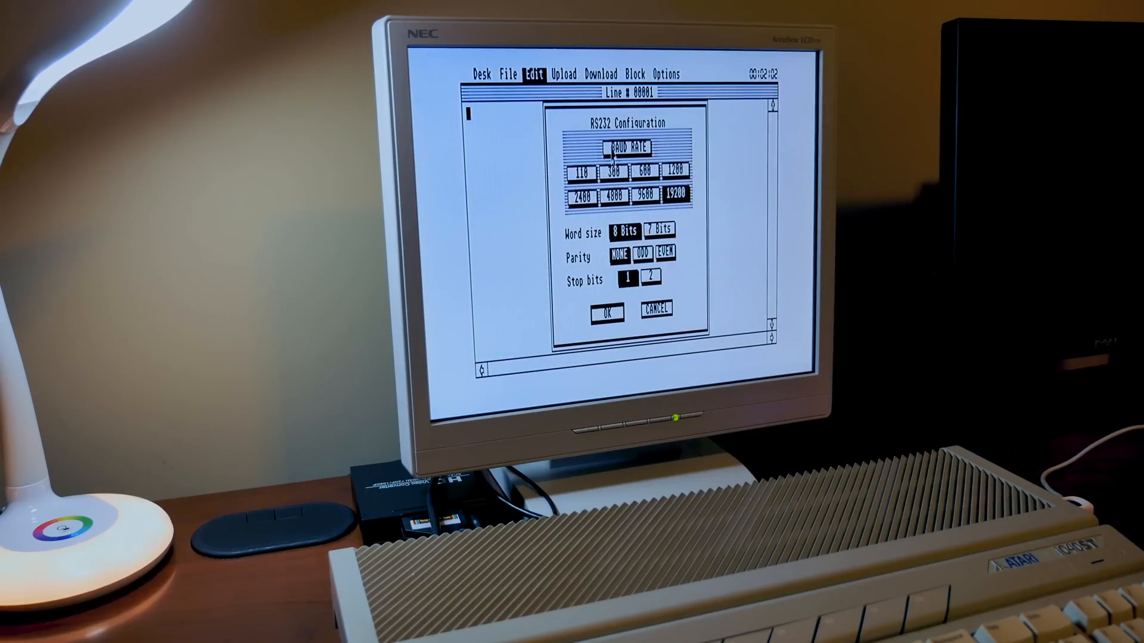
click(677, 170)
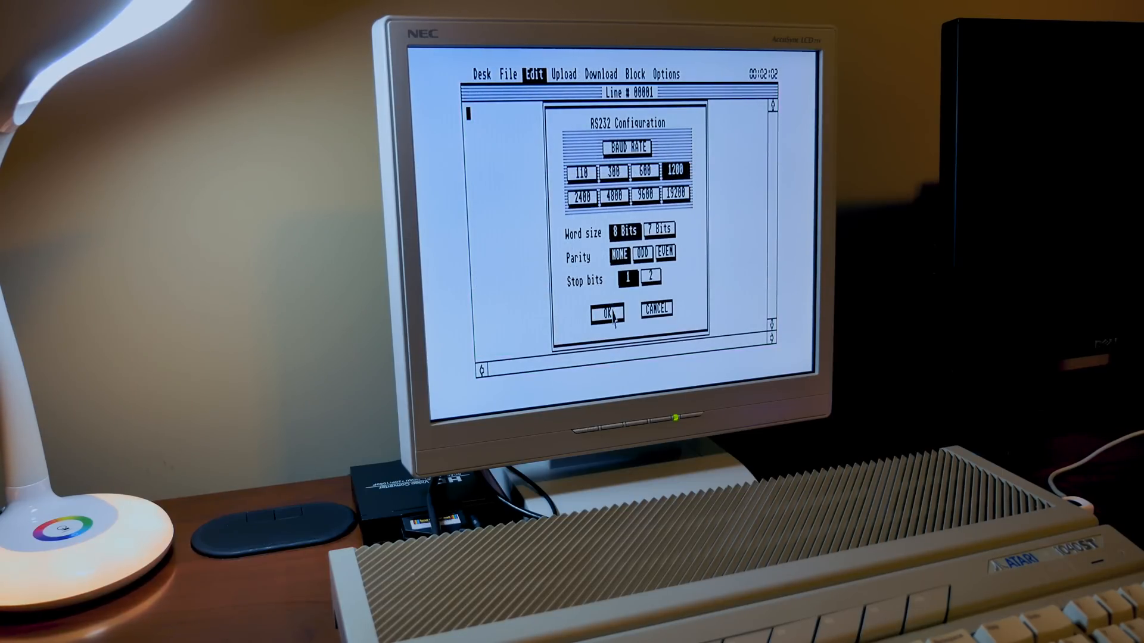
click(605, 311)
text(at)
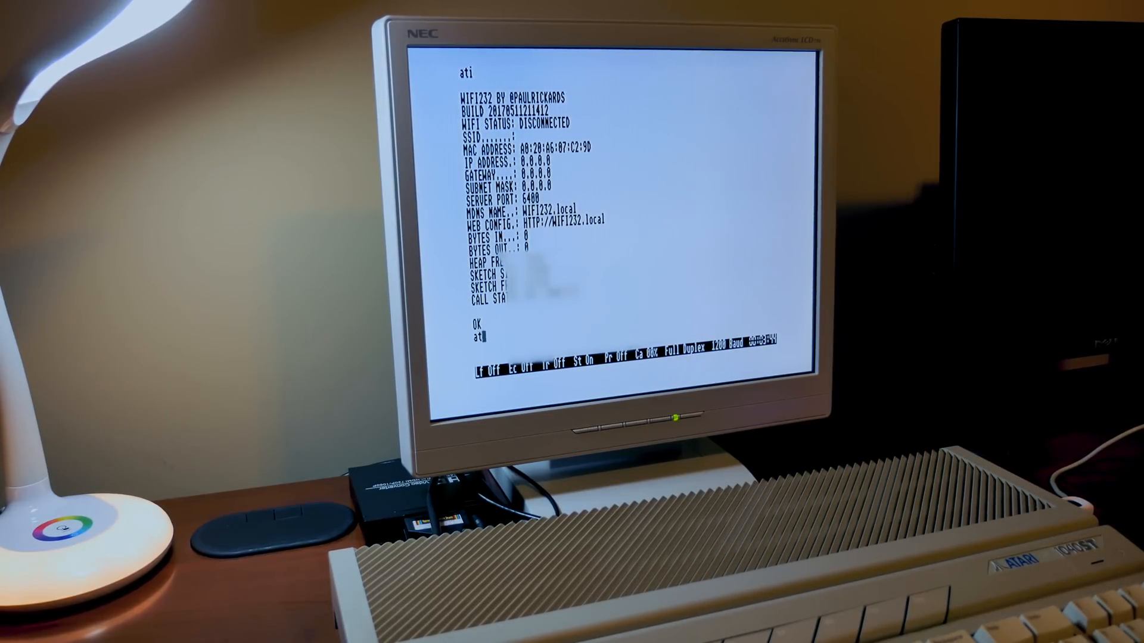
Send the modem its at$ssid and at$pass settings and verify with ati that it is connected
text($ssid=)
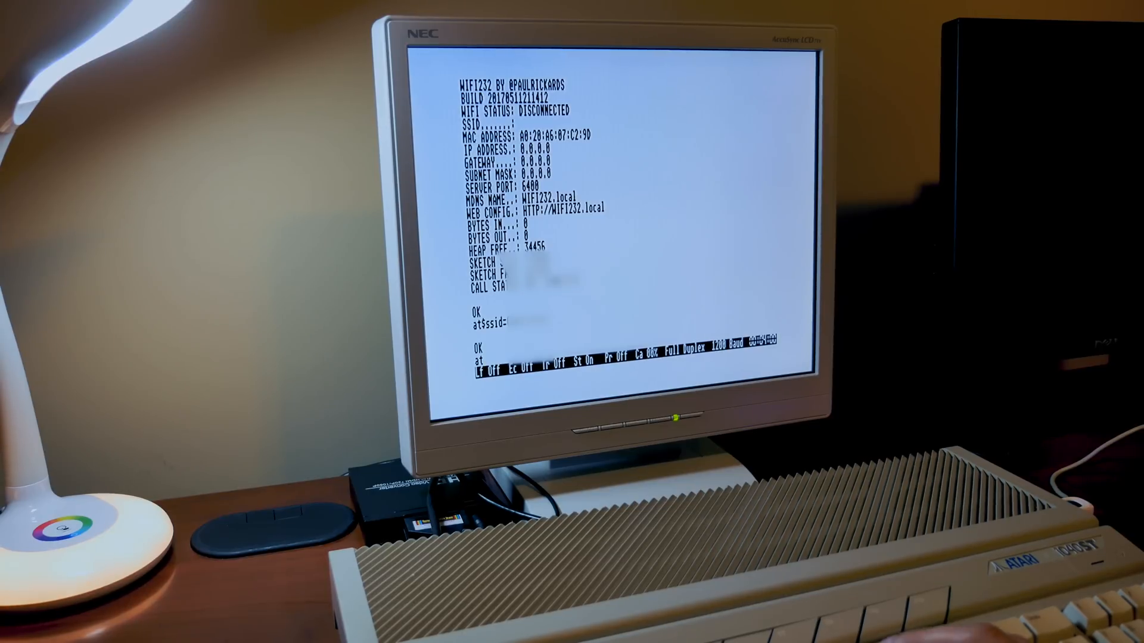
text(at$pass=)
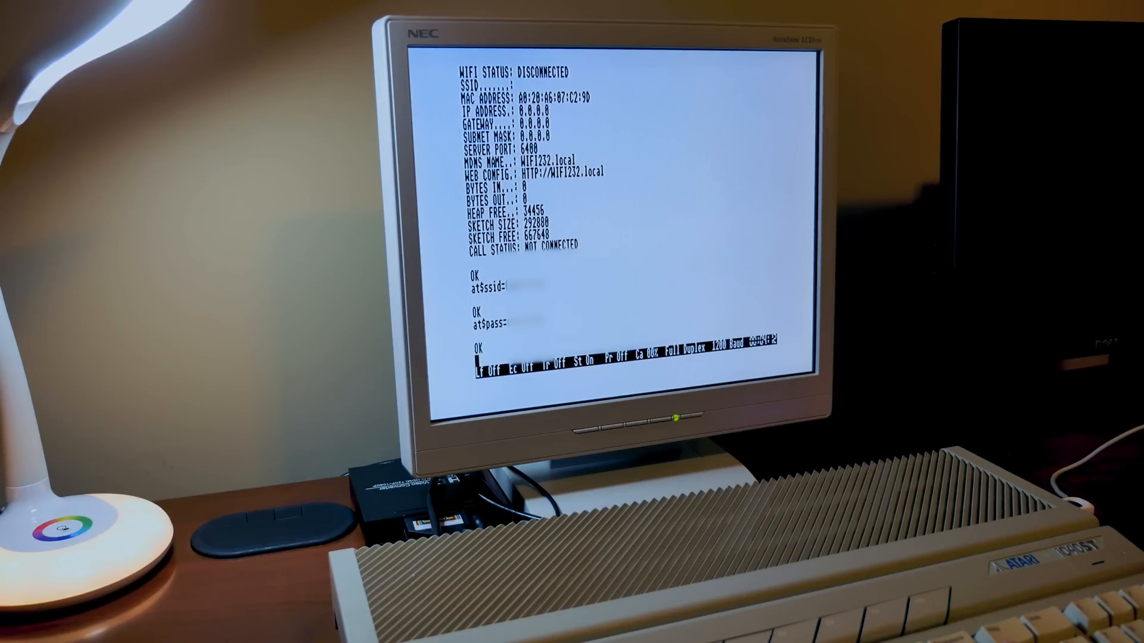
text(ati)
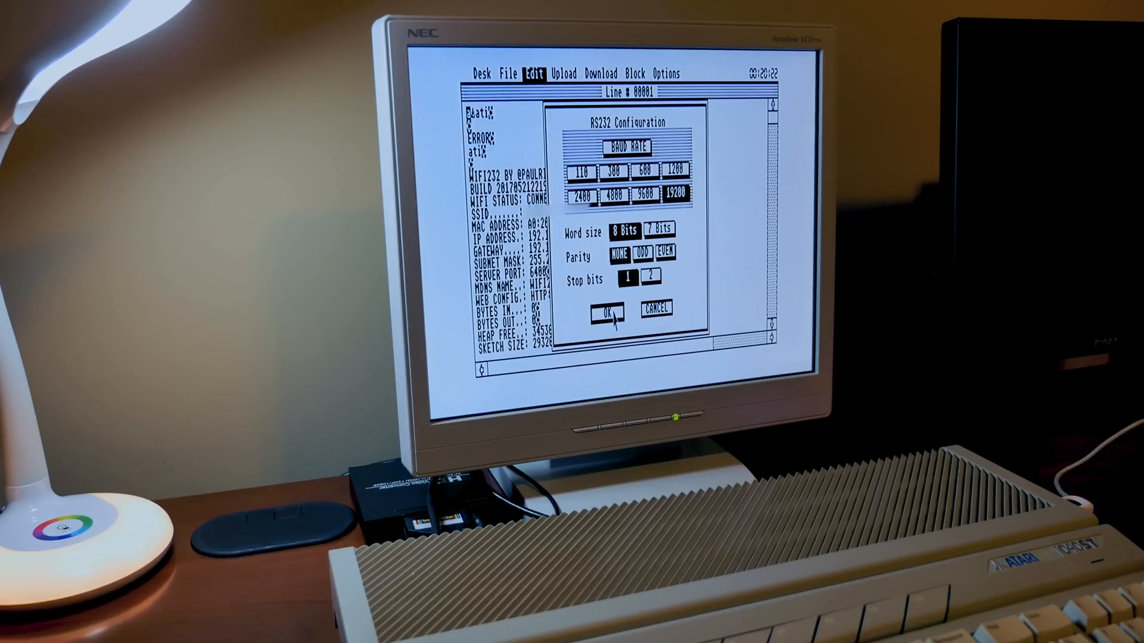
Apply the 19200 baud serial settings before dialling the Aspect Technologies BBS
click(607, 313)
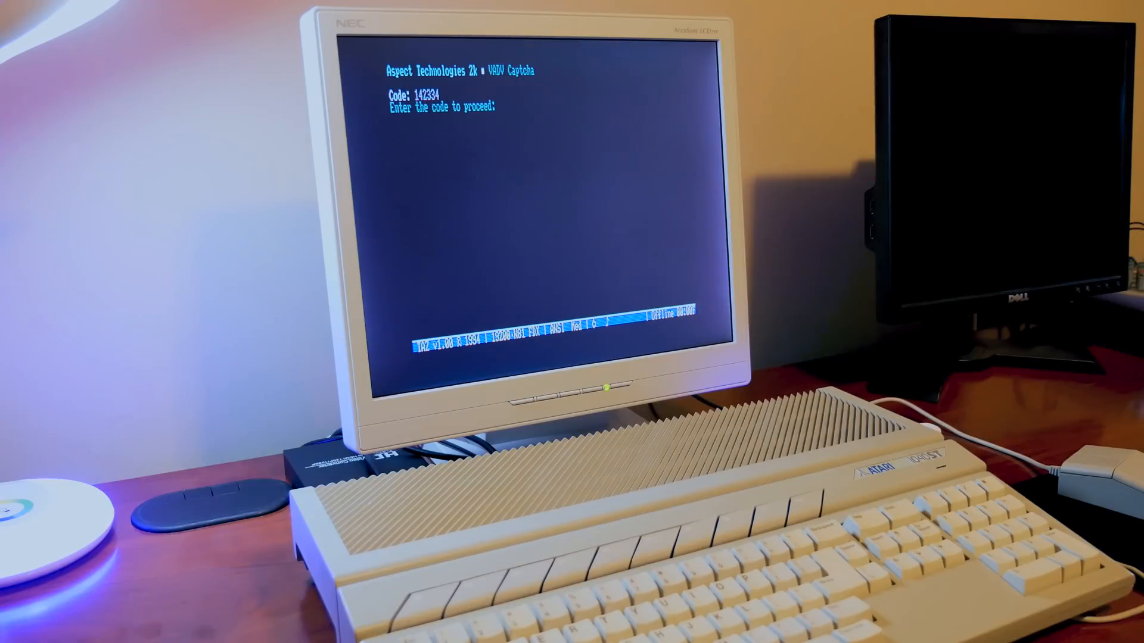
Enter the displayed captcha code to reach the BBS login menu
text(14)
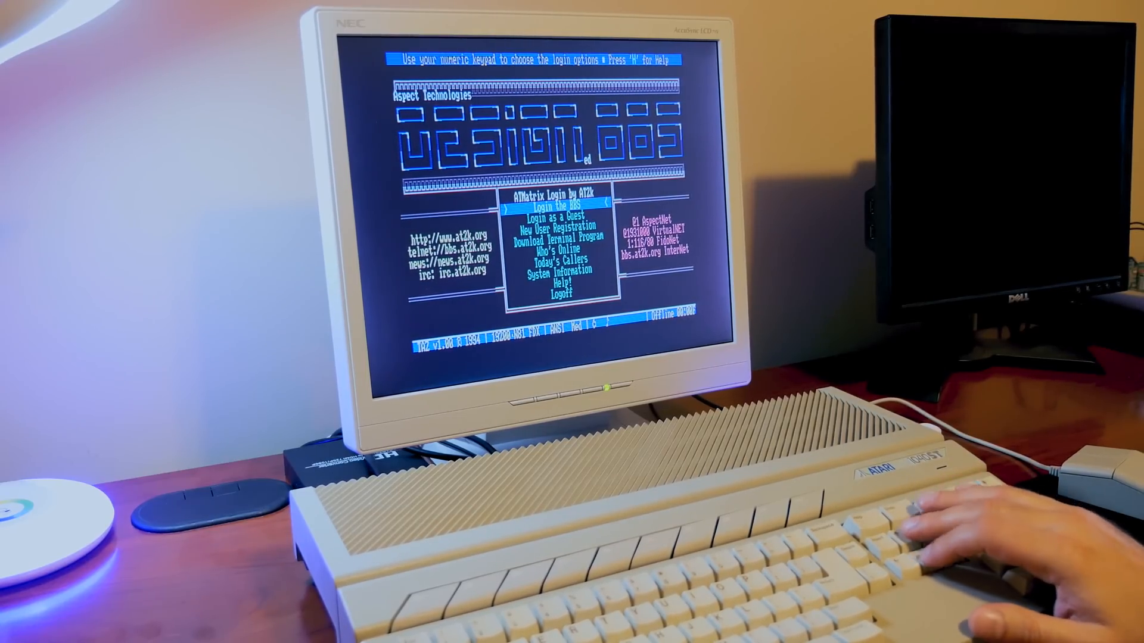
Choose New User Registration from the login menu and have the handle MVG accepted
key(down)
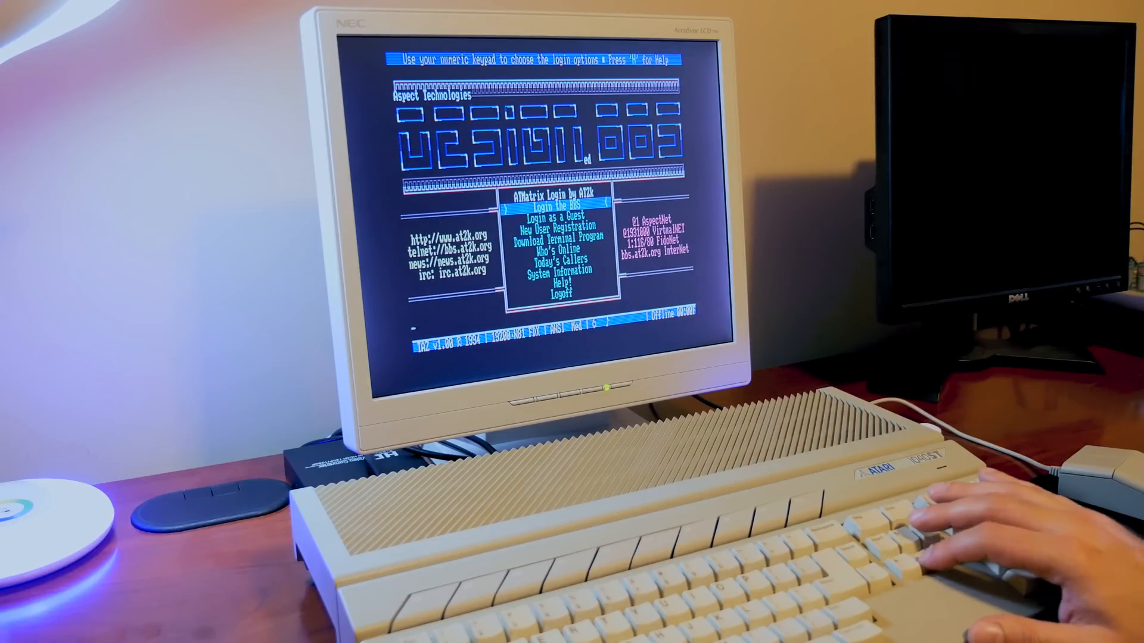
key(down)
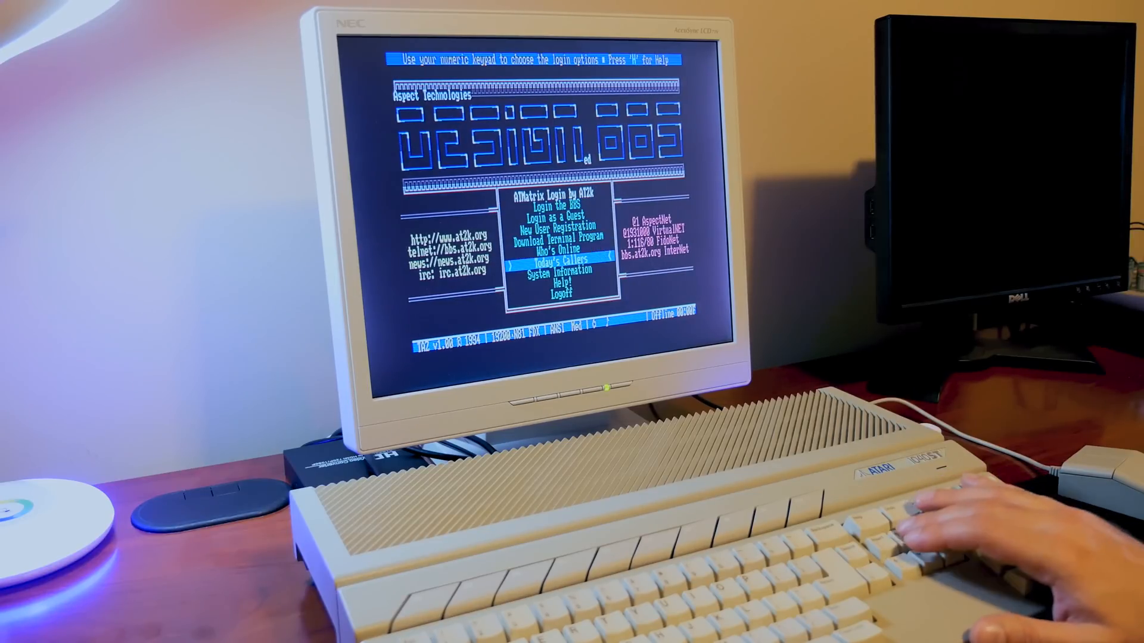
key(up)
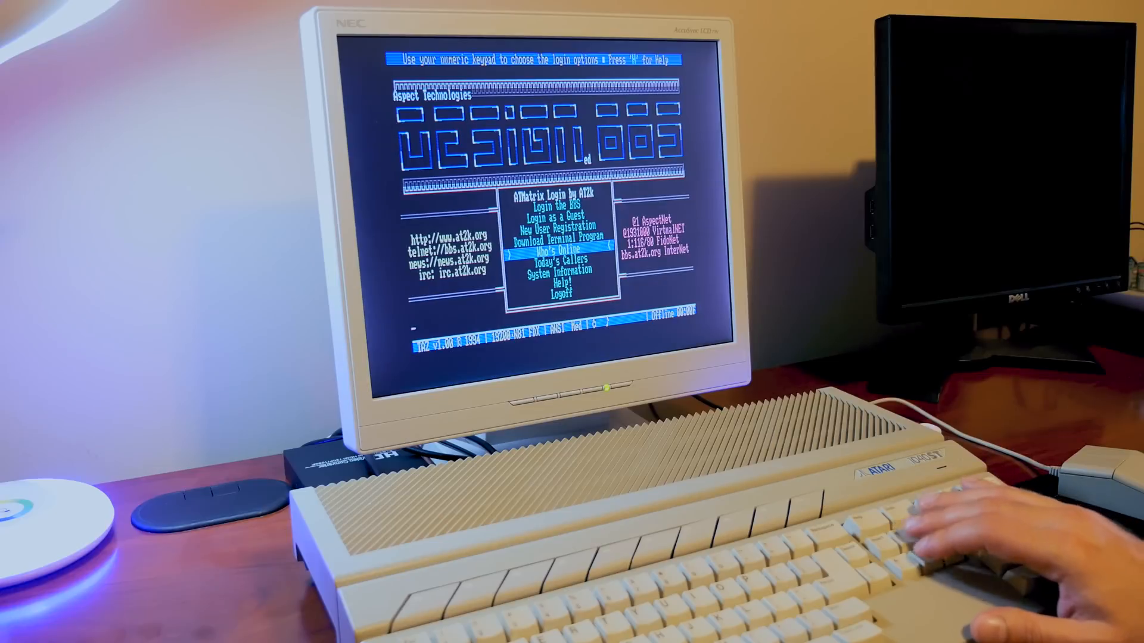
key(up)
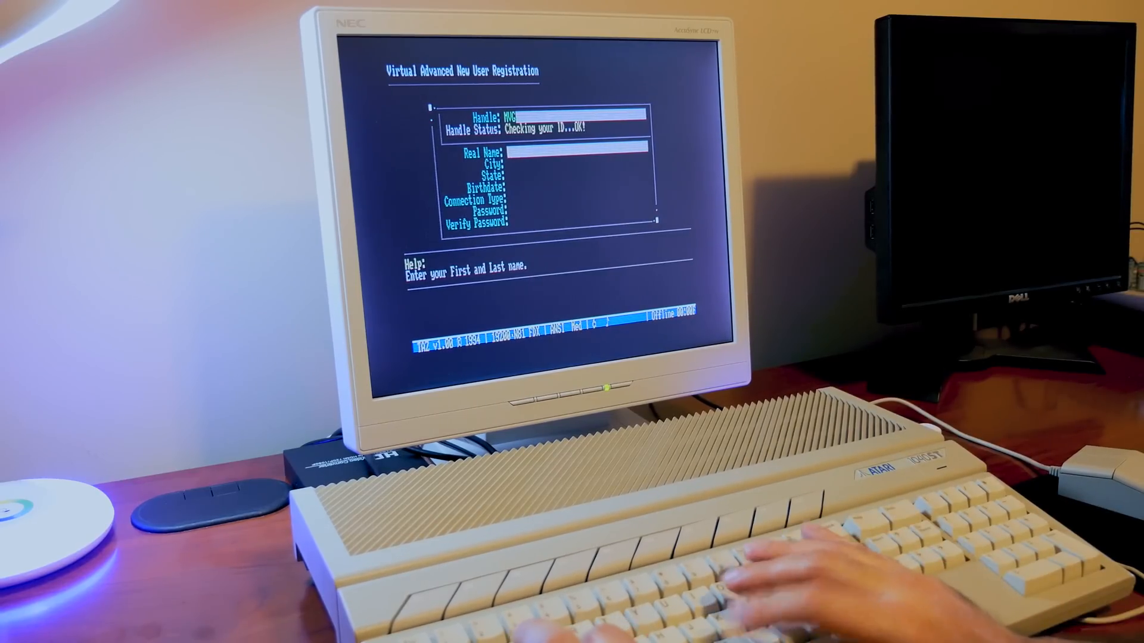
Enter the real name and remaining registration fields, then start the Hi there feedback greeting
text(Modern Vintage Gamer)
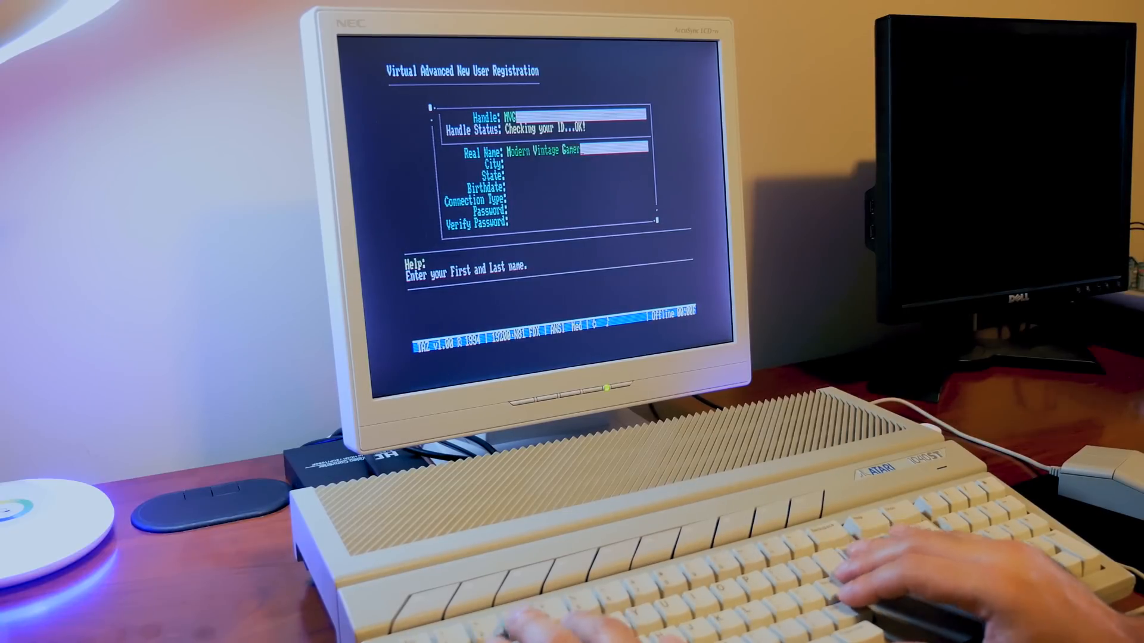
key(Return)
text(Hi there,)
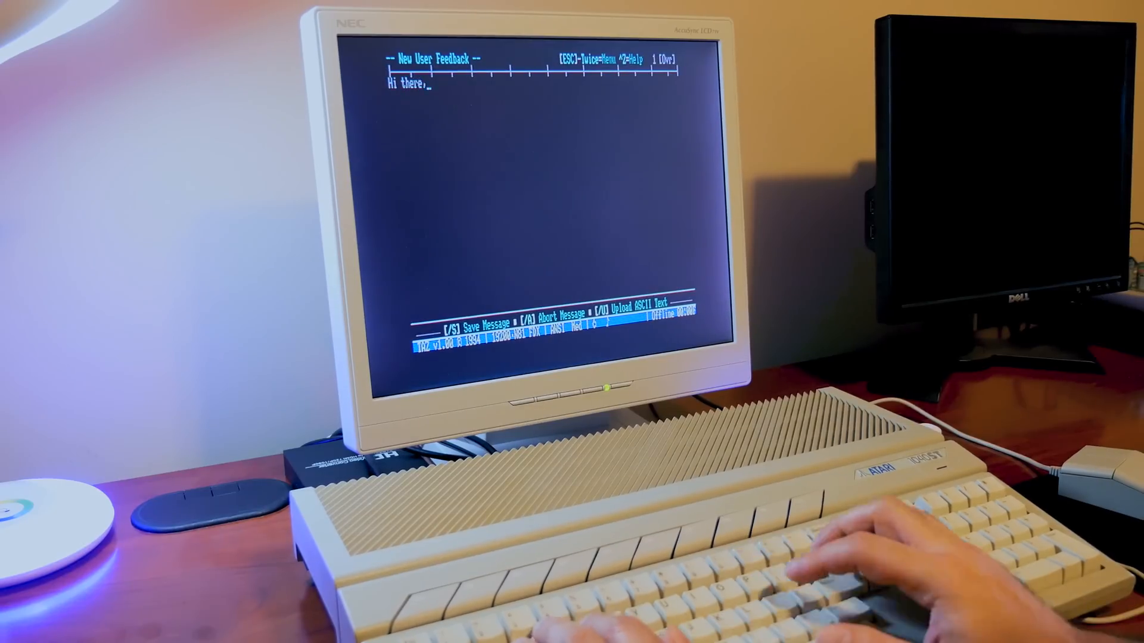
Write the Modern Vintage Gamer introduction with the channel URL, send it and page through the welcome e-mail
text(My name is Modern Vintage Gamer and i run a youtube channel and am making a)
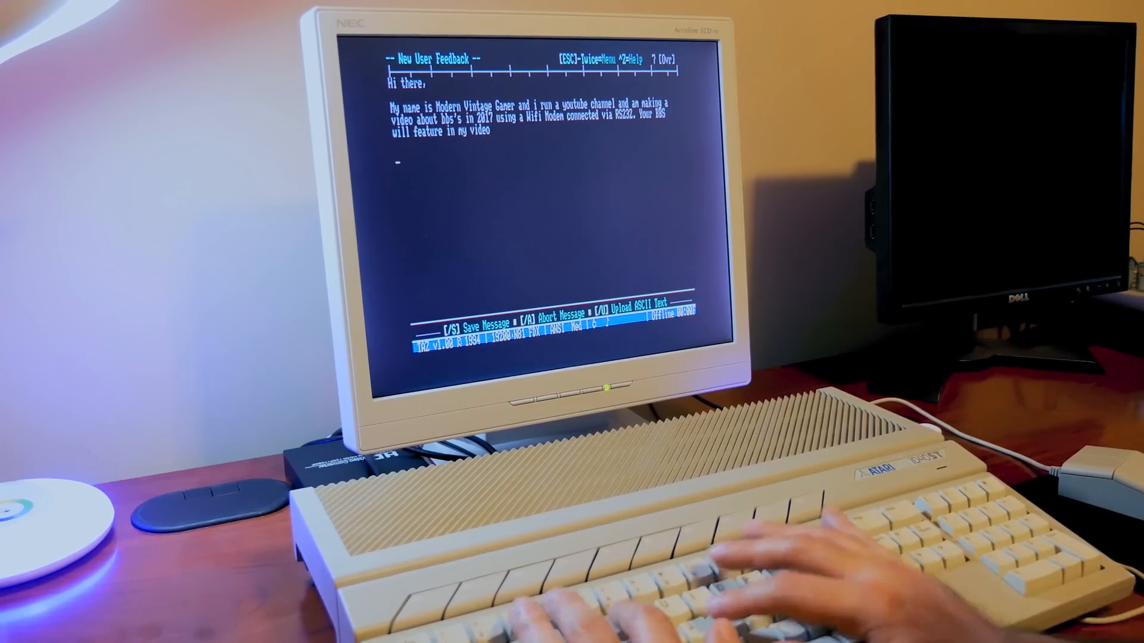
text(my channel is http://www.)
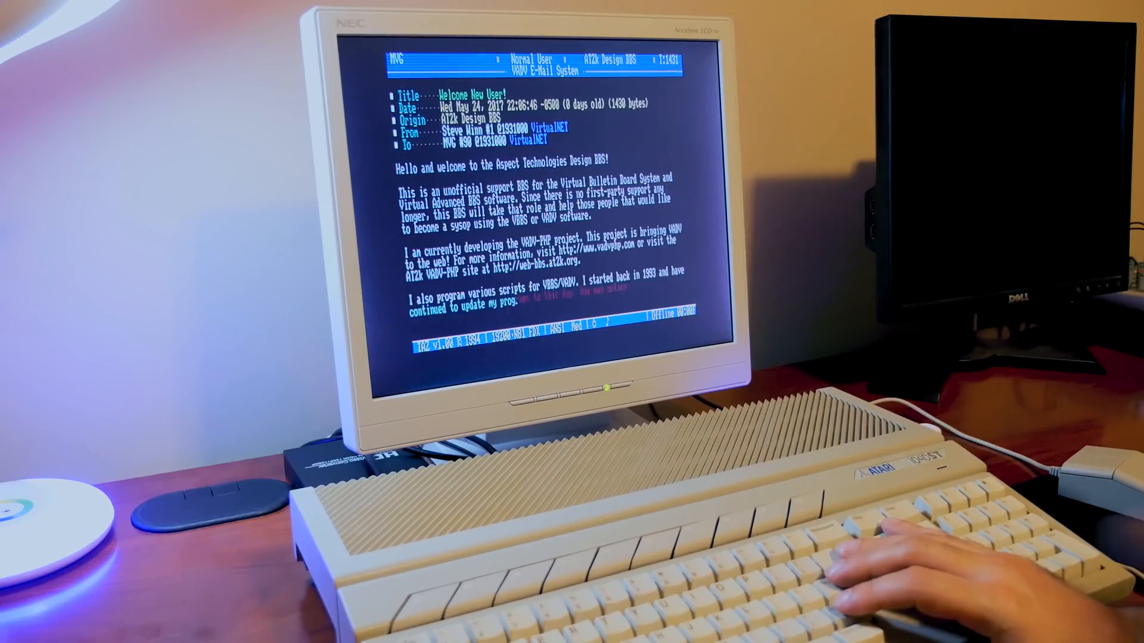
key(space)
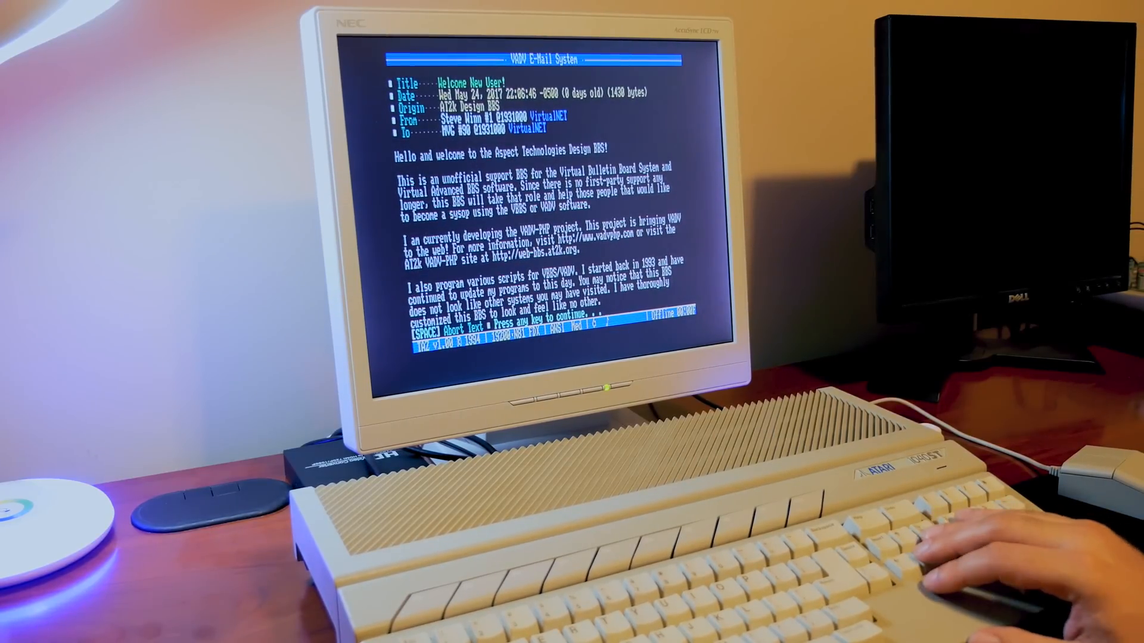